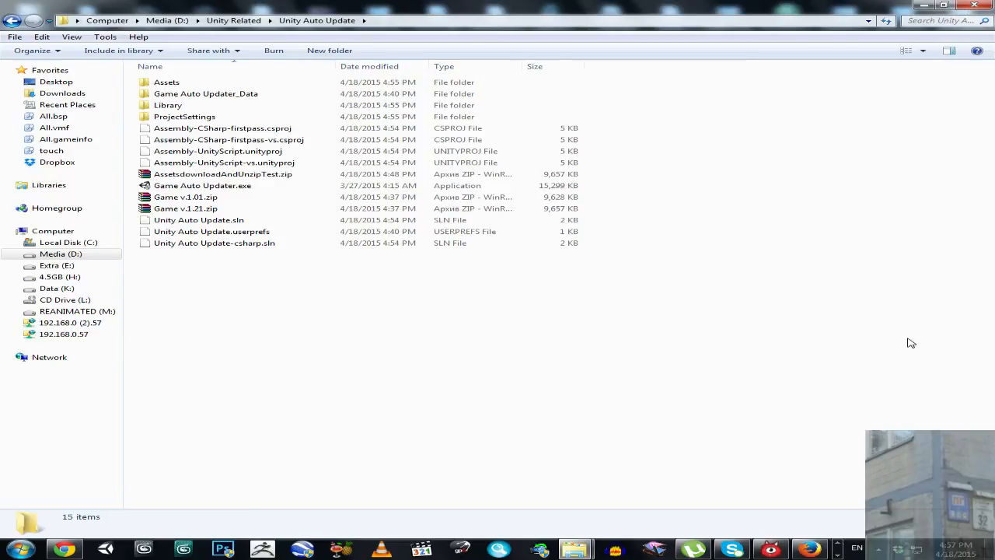
# Select and open the Game v.1.01.zip archive in WinRAR.
pyautogui.click(199, 220)
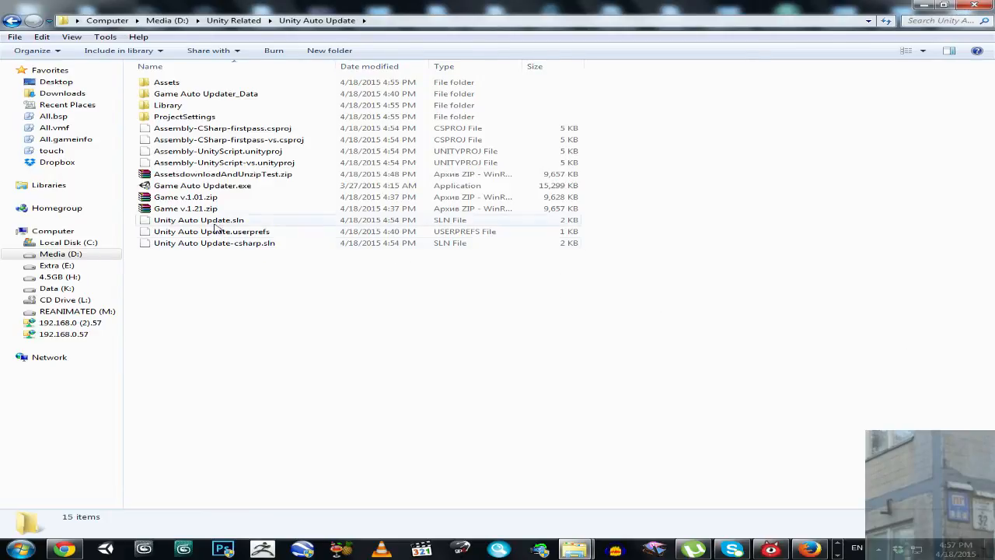
pyautogui.click(185, 196)
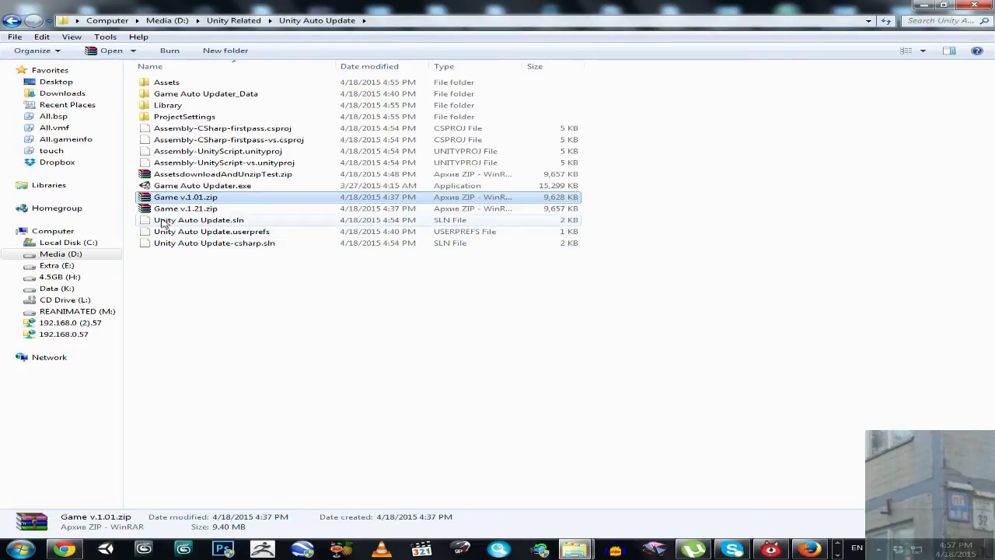
pyautogui.click(185, 209)
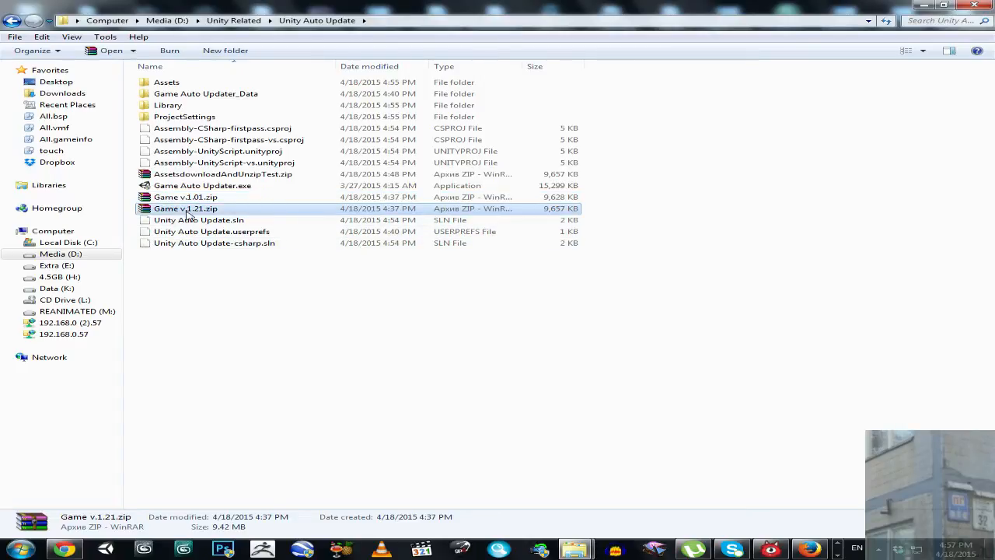
pyautogui.moveTo(185, 208)
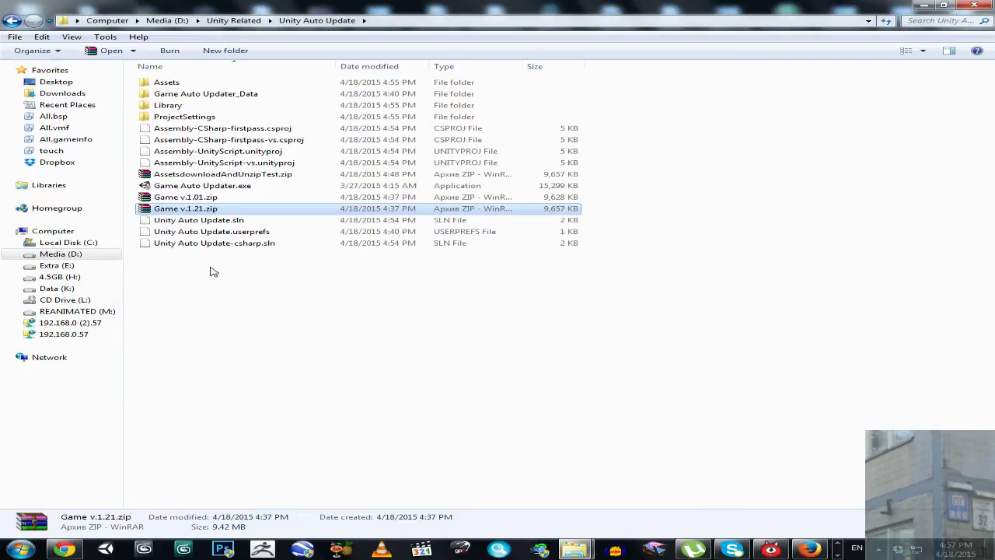
pyautogui.click(186, 197)
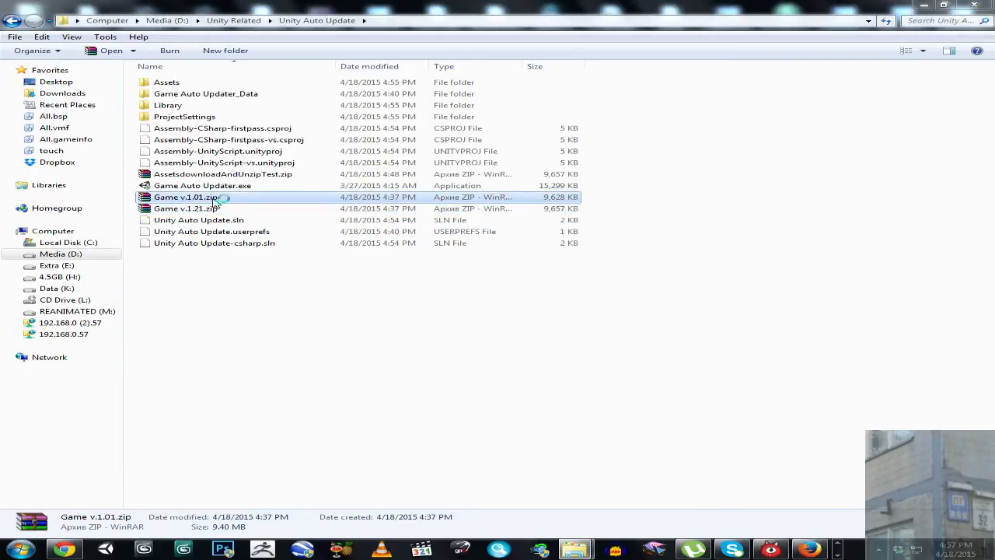
pyautogui.doubleClick(185, 197)
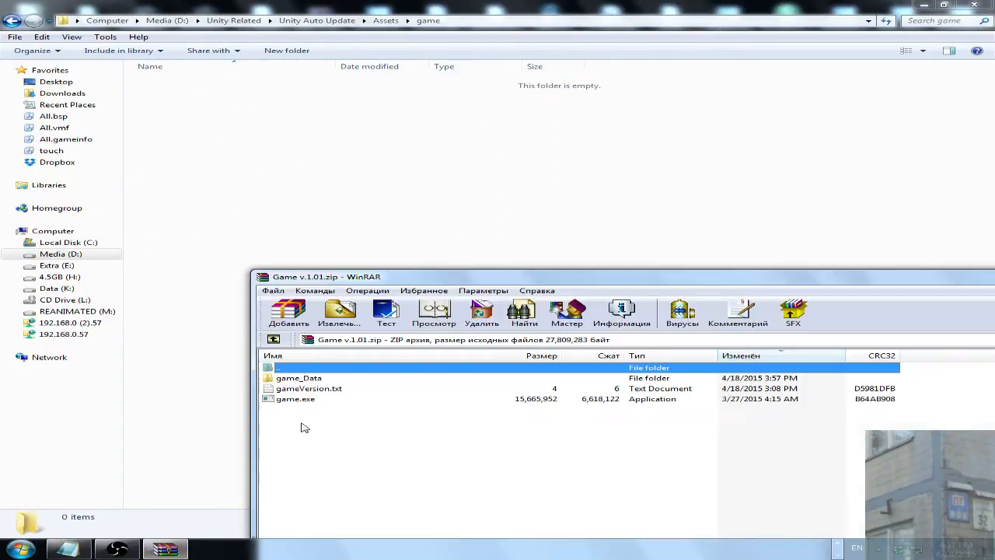
# Extract game_Data, game.exe and gameVersion.txt into the empty Assets\game folder.
pyautogui.click(338, 311)
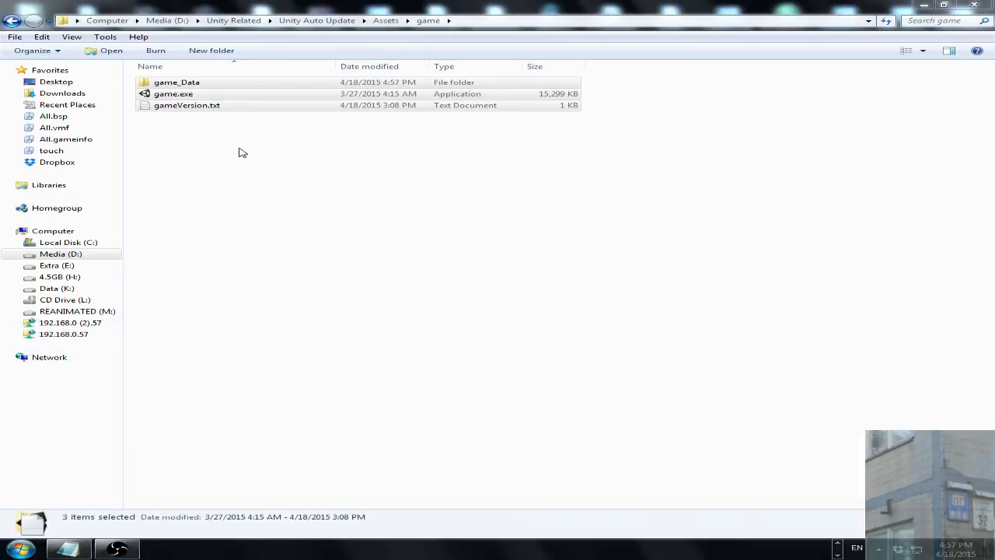
pyautogui.doubleClick(186, 105)
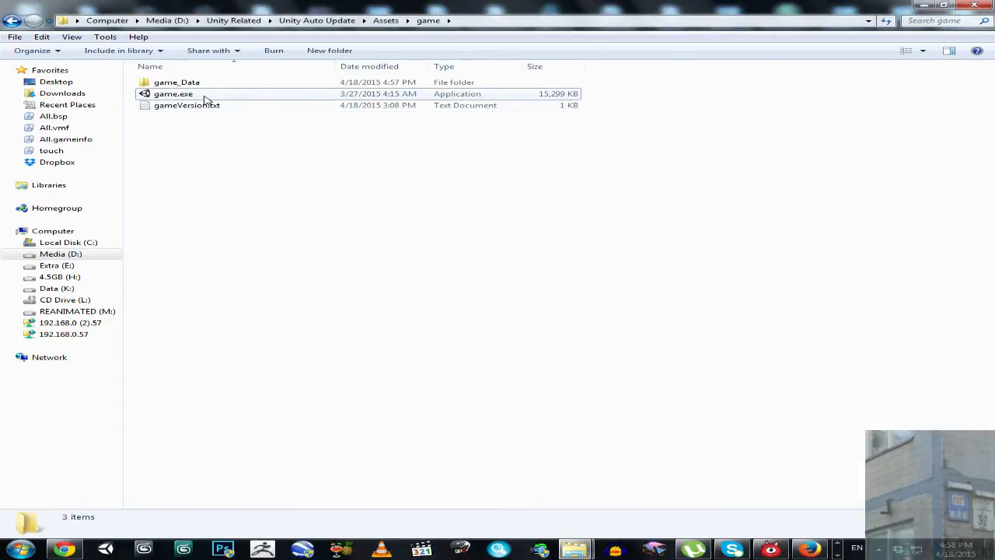
pyautogui.doubleClick(172, 93)
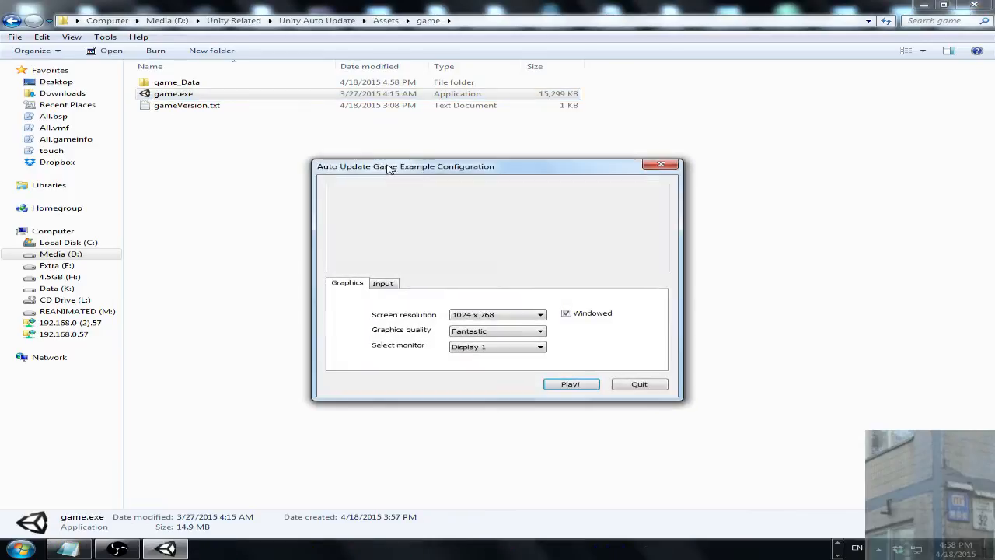
pyautogui.click(570, 383)
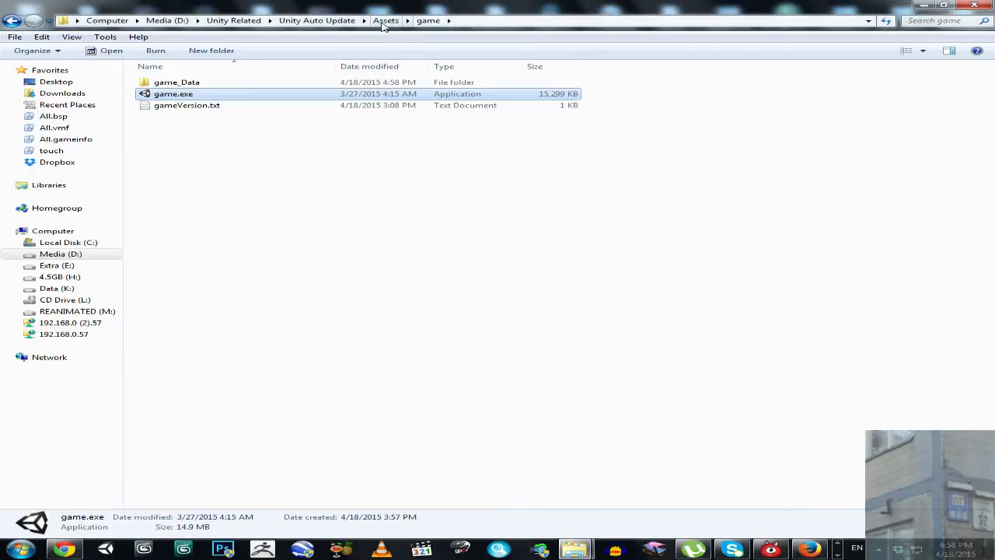
# View the hosted updateVersion.txt reading 1.21 in Notepad, then close it.
pyautogui.click(386, 20)
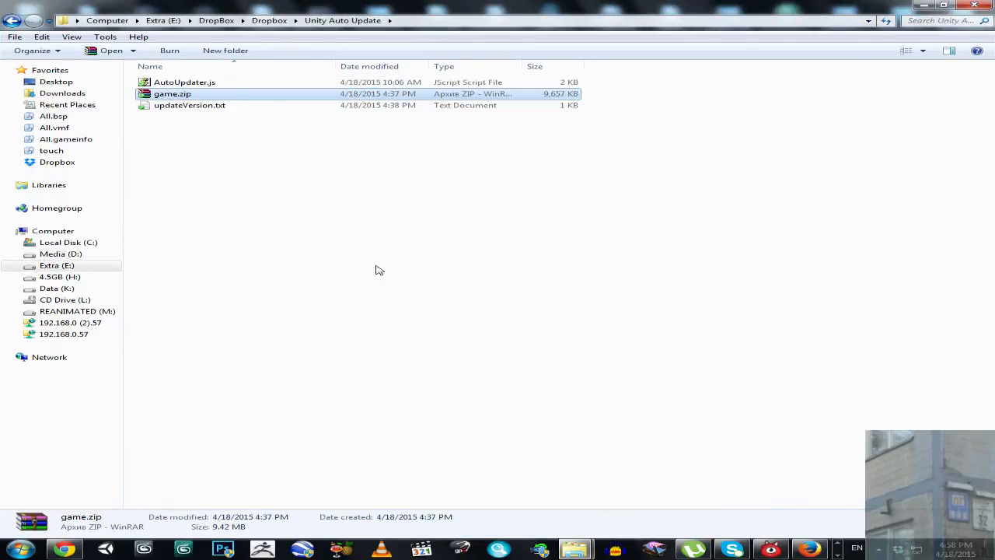
pyautogui.doubleClick(189, 105)
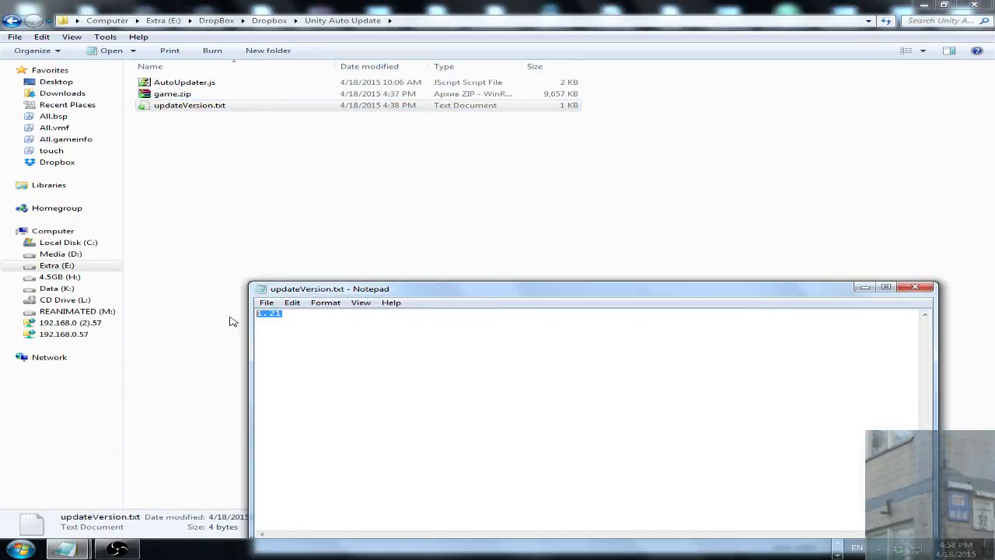
pyautogui.moveTo(618, 344)
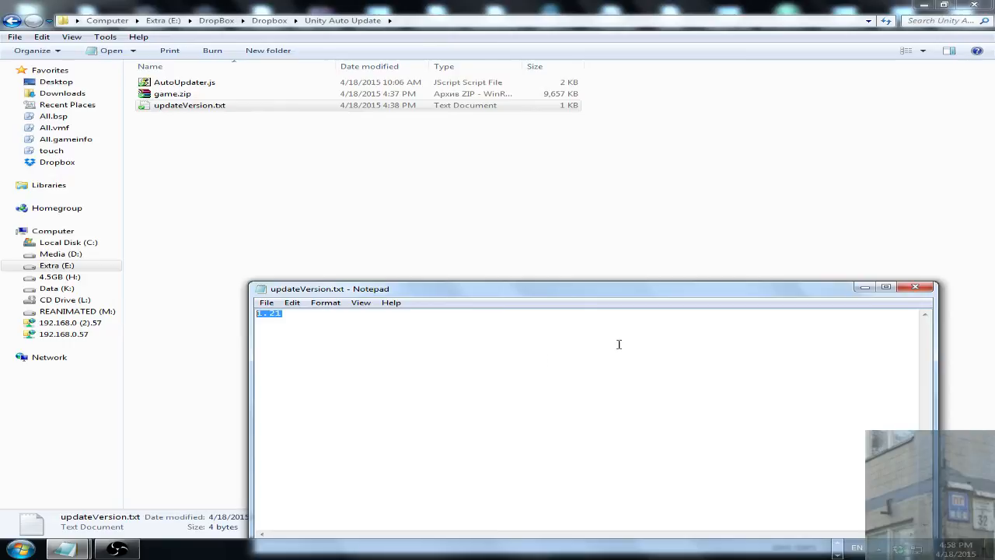
pyautogui.click(915, 287)
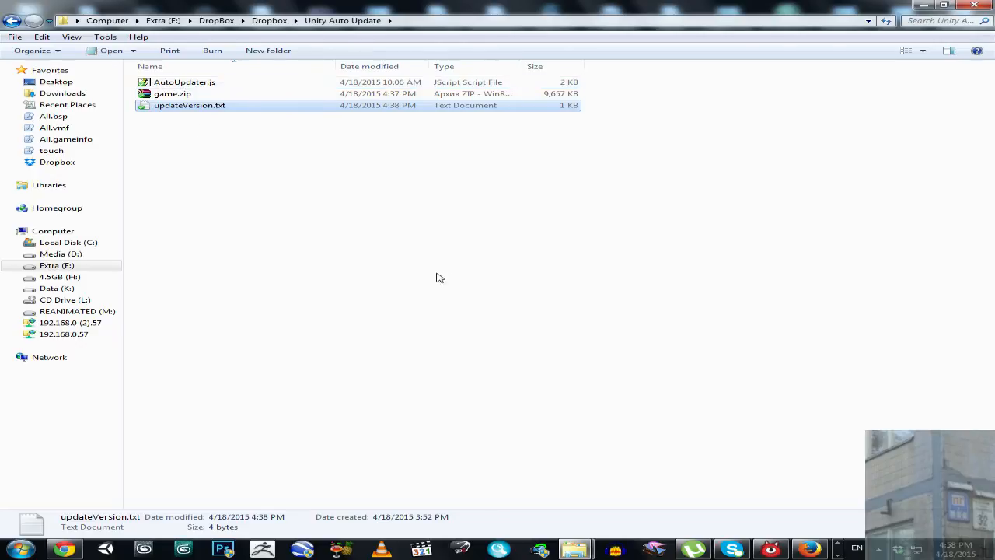
pyautogui.moveTo(589, 539)
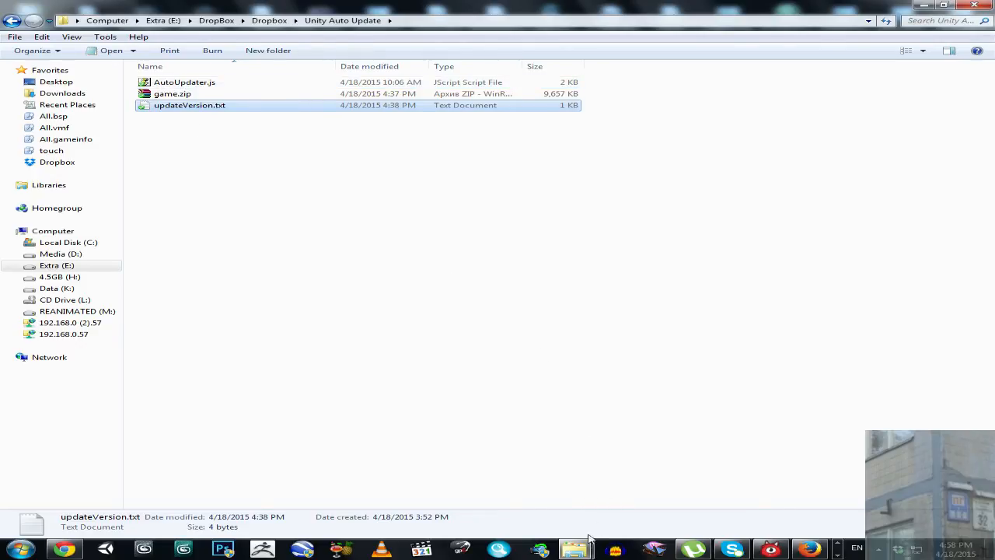
pyautogui.moveTo(575, 548)
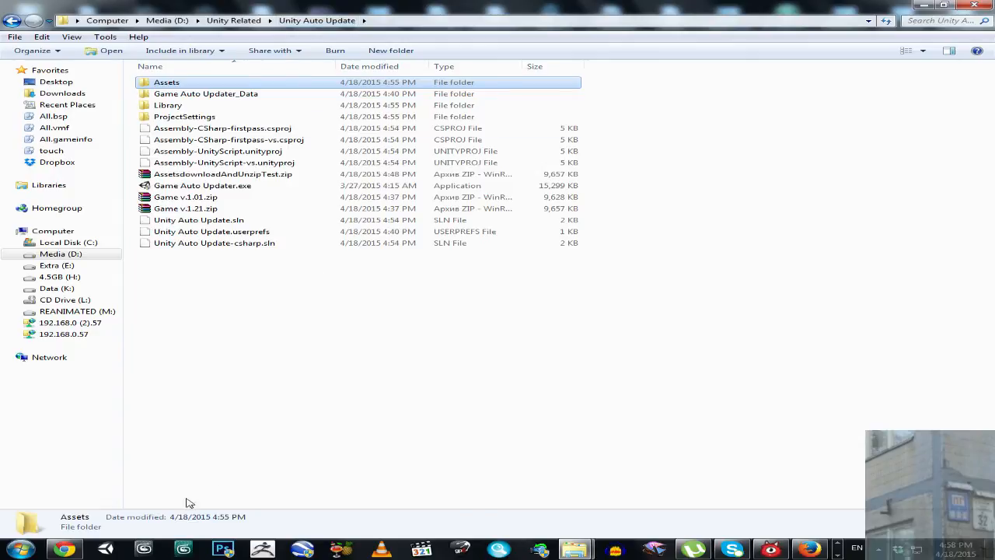
pyautogui.moveTo(109, 551)
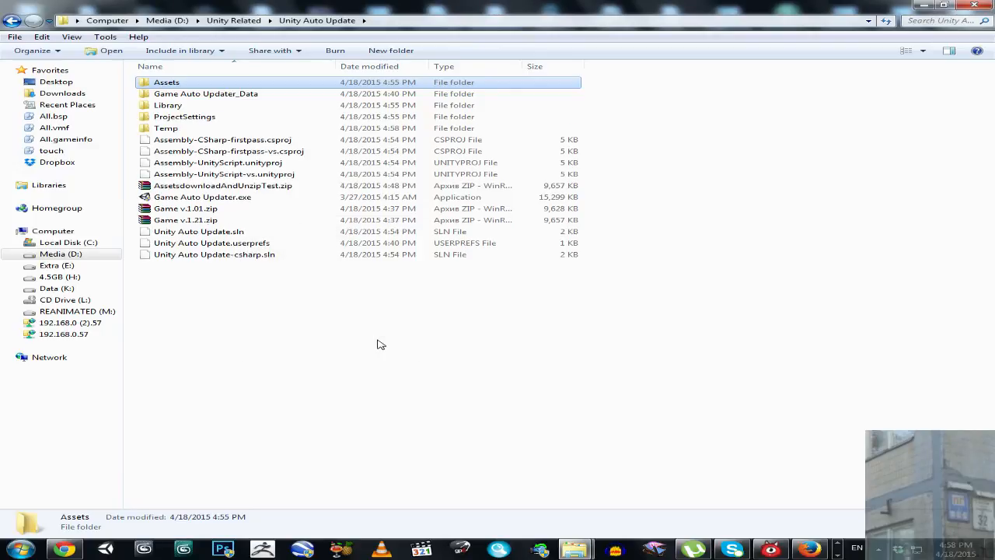
pyautogui.click(575, 549)
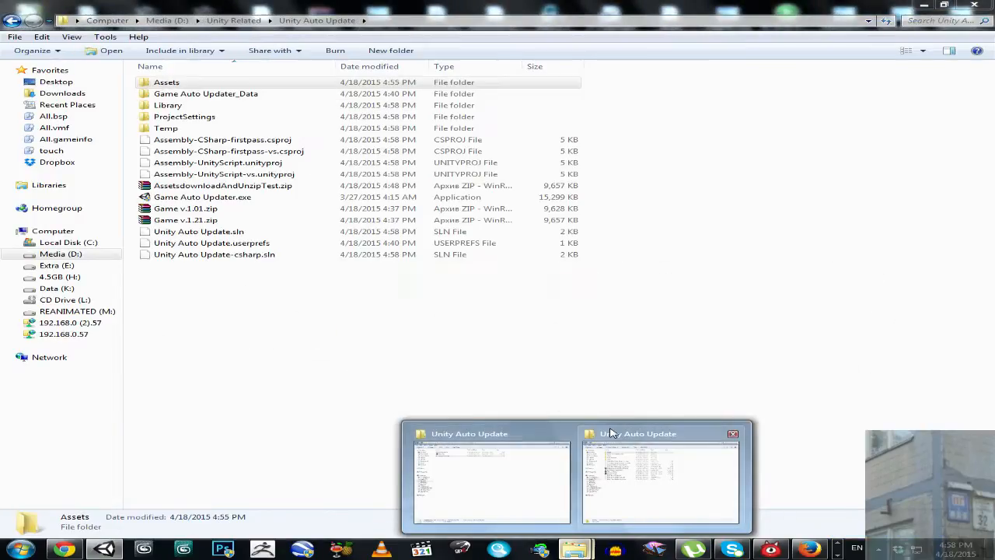
pyautogui.click(202, 197)
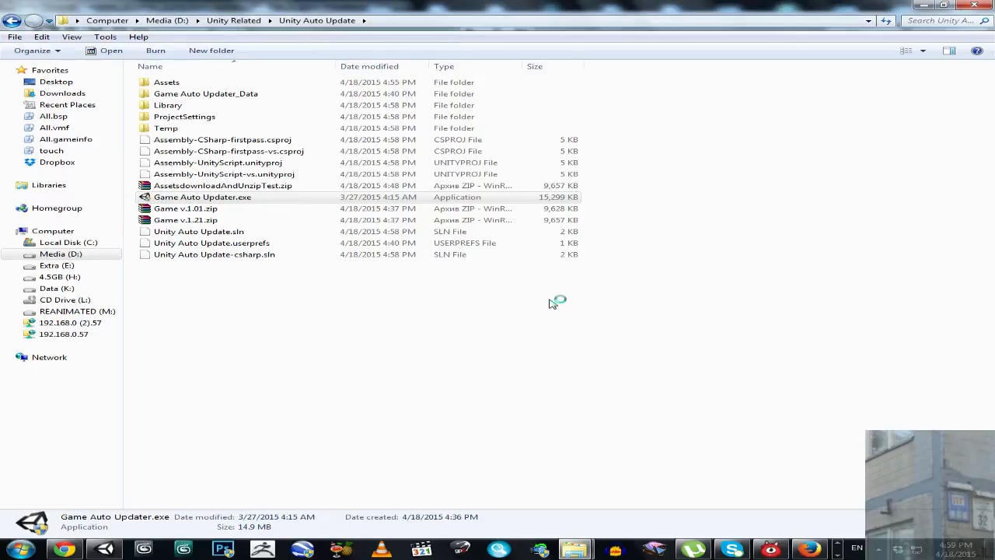
# Run Game Auto Updater.exe with default settings to see its blue-and-yellow scene, then close it.
pyautogui.doubleClick(202, 197)
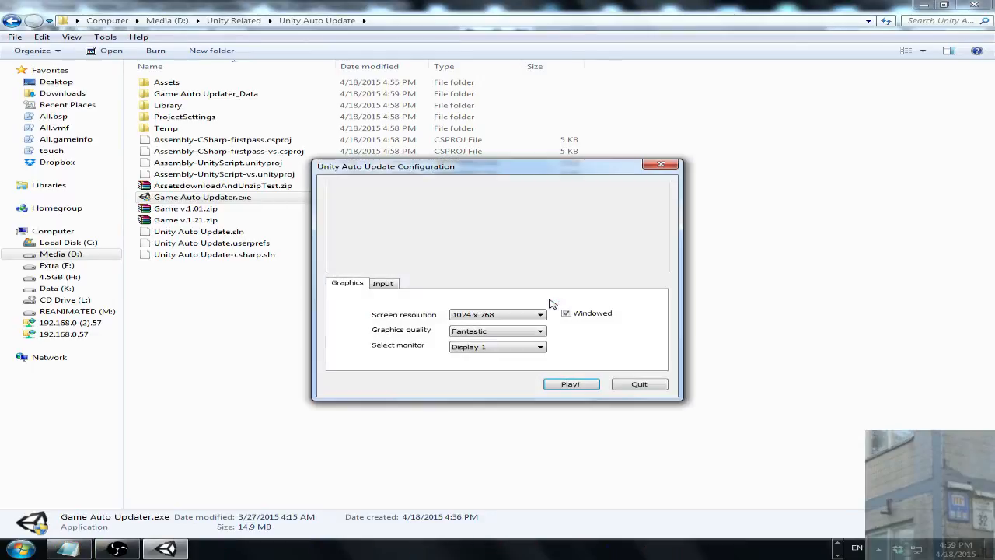
pyautogui.click(571, 384)
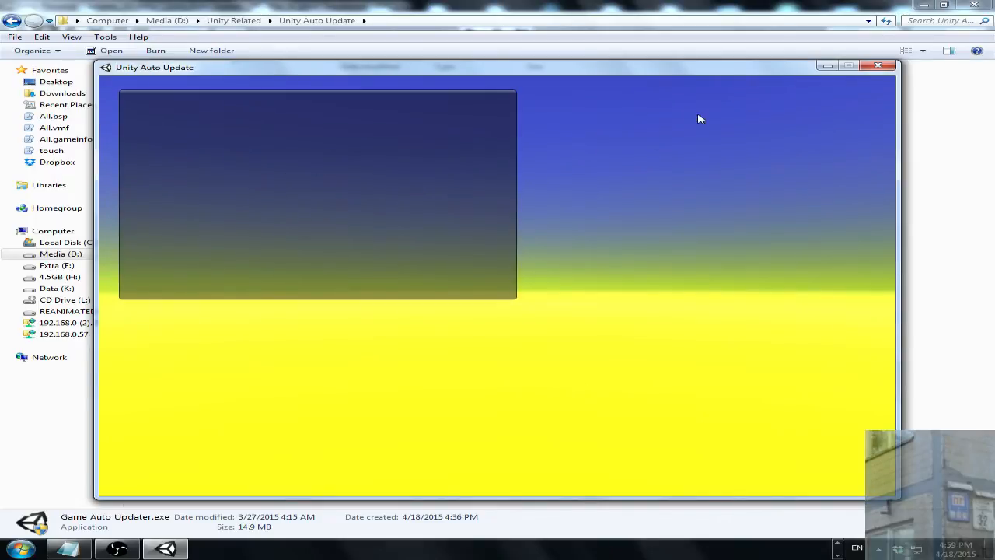
pyautogui.moveTo(201, 280)
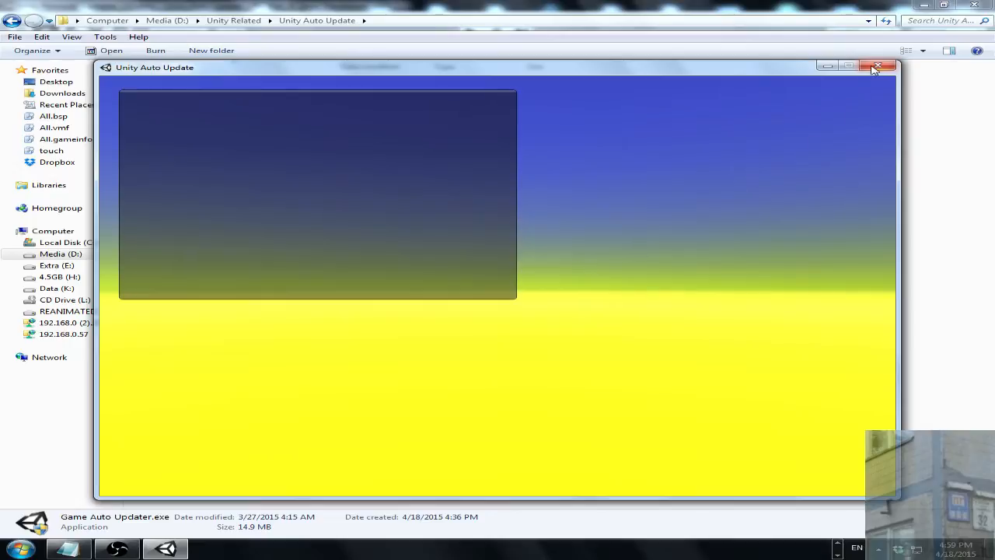
pyautogui.click(878, 66)
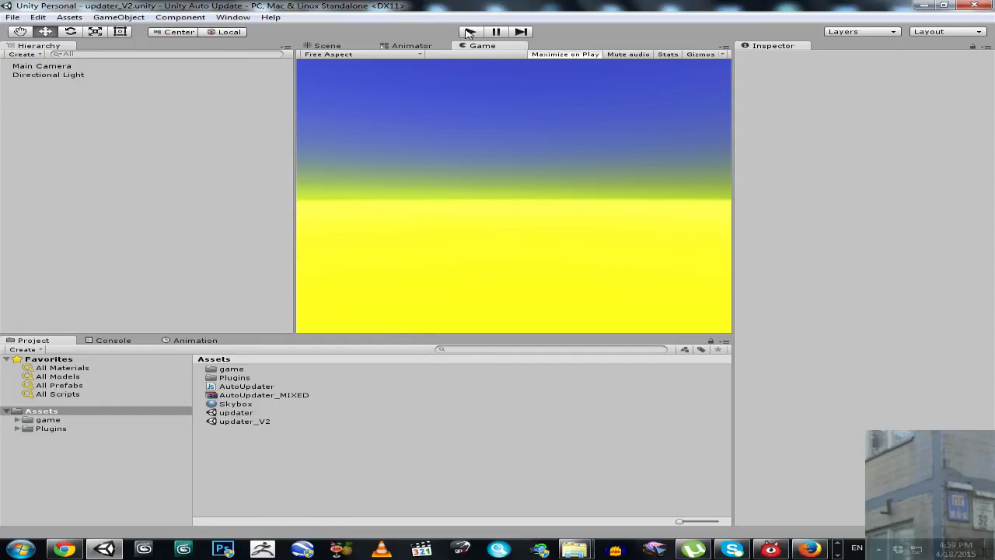
# Play the updater_V2 scene so it reports the game is outdated.
pyautogui.click(468, 31)
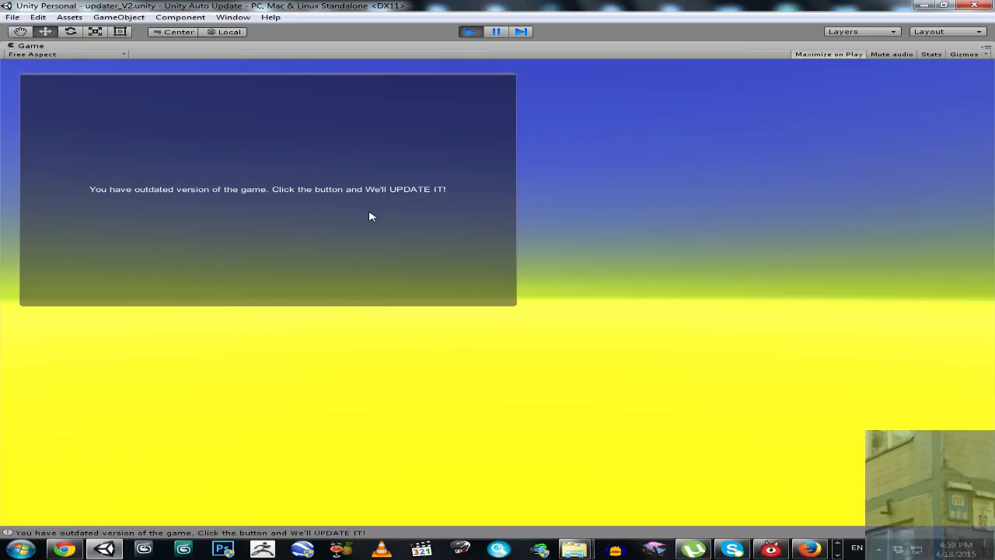
pyautogui.moveTo(367, 221)
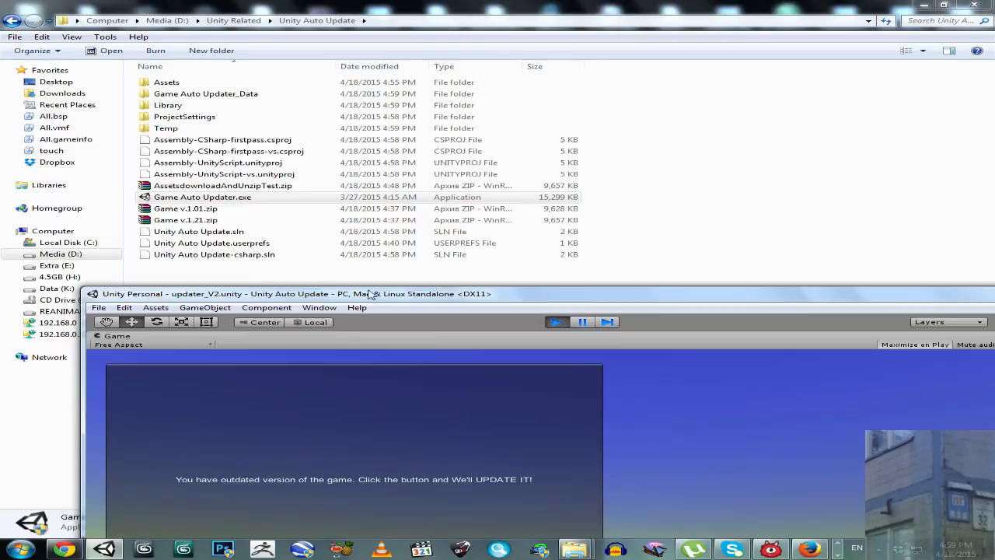
pyautogui.moveTo(412, 420)
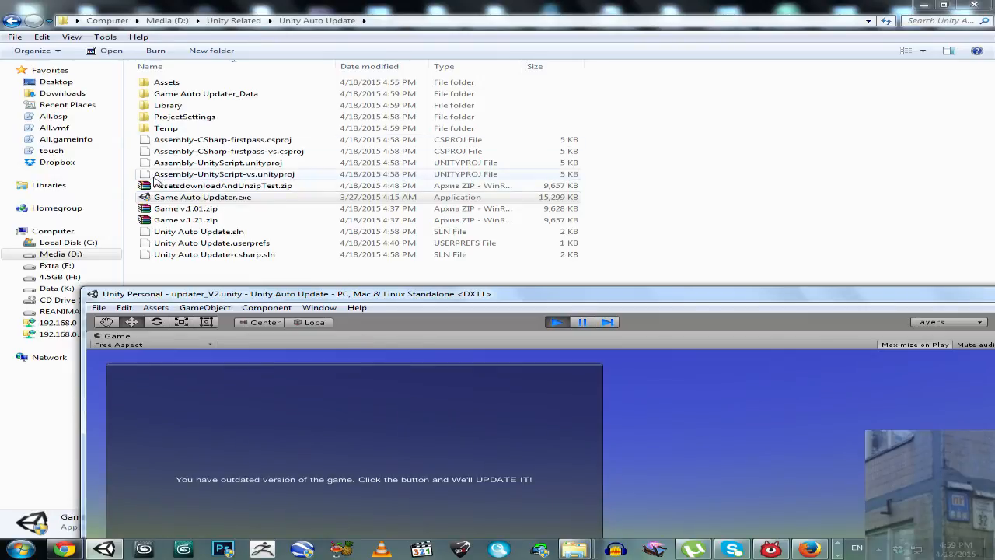
# Browse into Assets\game and view the local gameVersion.txt.
pyautogui.doubleClick(167, 82)
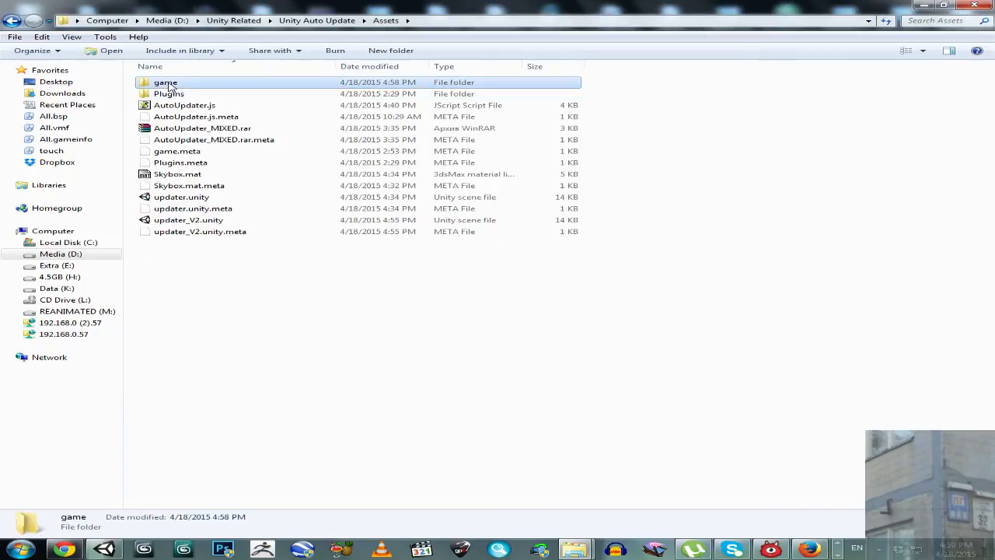
pyautogui.doubleClick(165, 81)
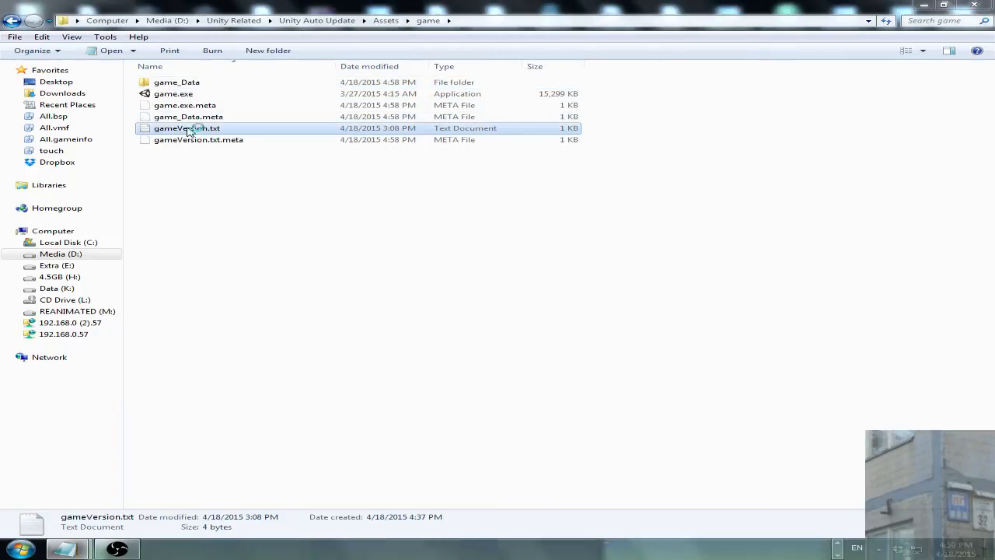
pyautogui.doubleClick(187, 128)
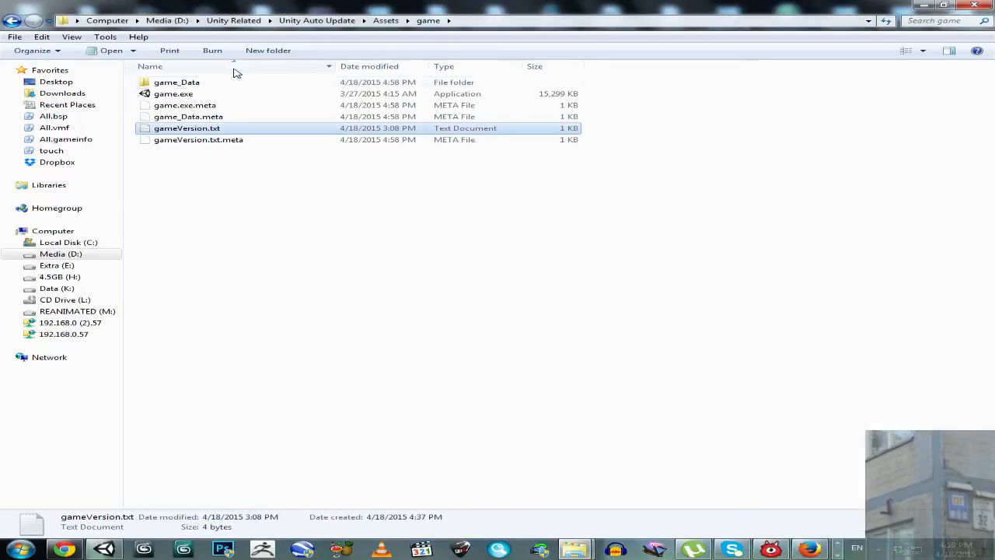
# Run the old game.exe with default settings to see its scene, then close it.
pyautogui.doubleClick(174, 94)
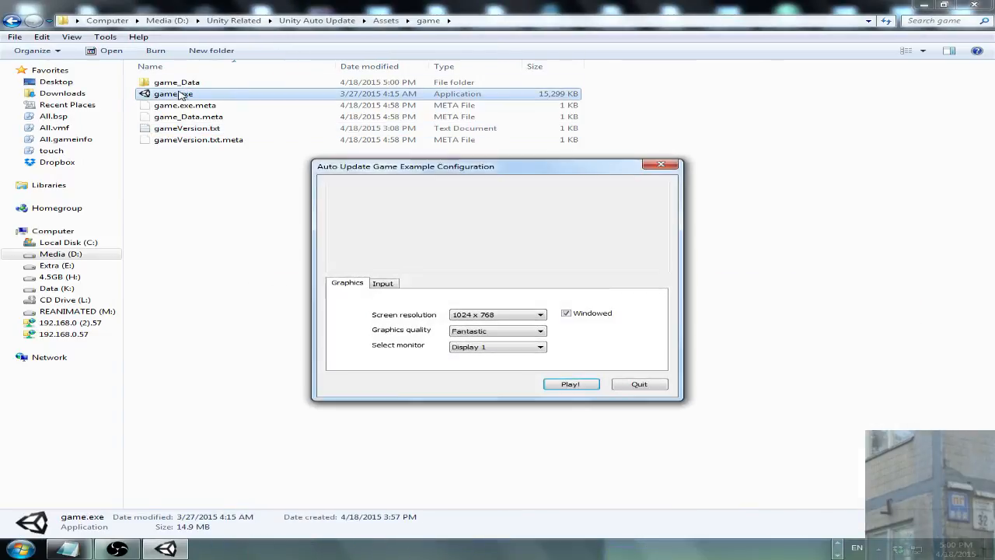
pyautogui.click(570, 384)
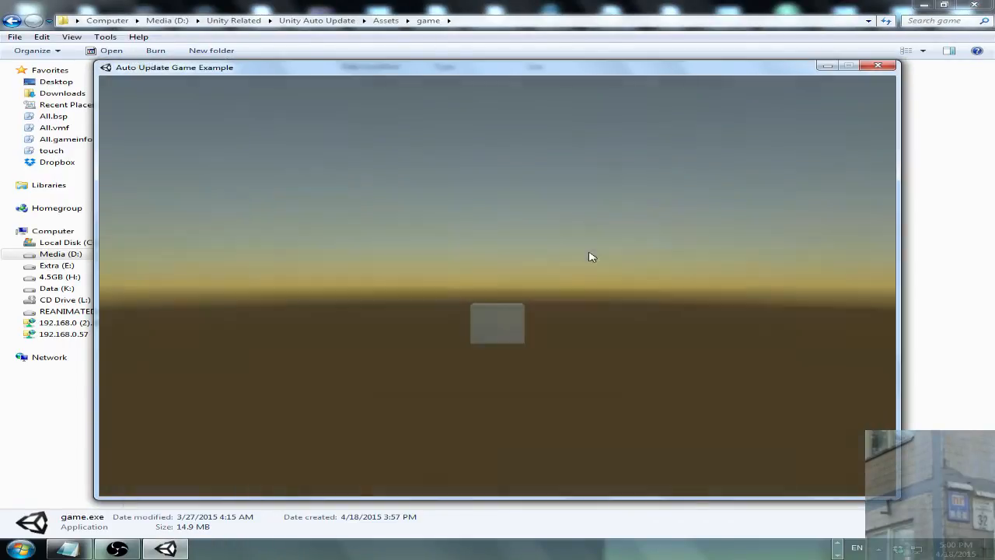
pyautogui.click(879, 65)
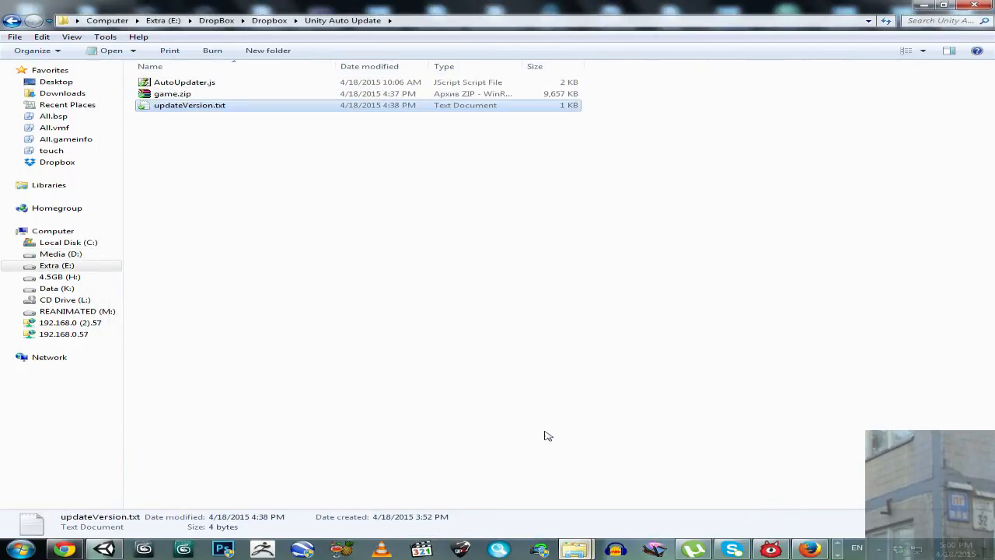
# View the server's updateVersion.txt showing version 1.21 in Notepad.
pyautogui.doubleClick(190, 105)
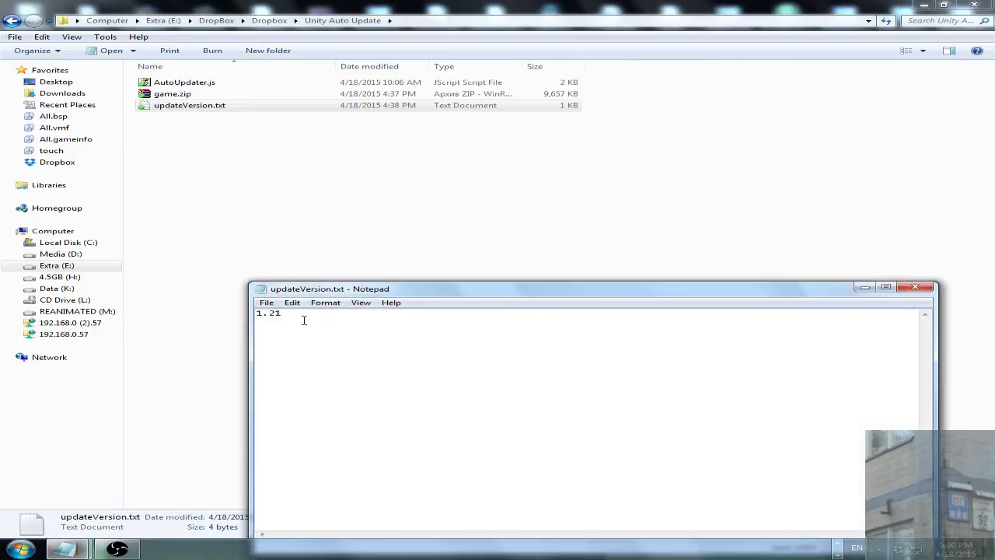
pyautogui.moveTo(892, 303)
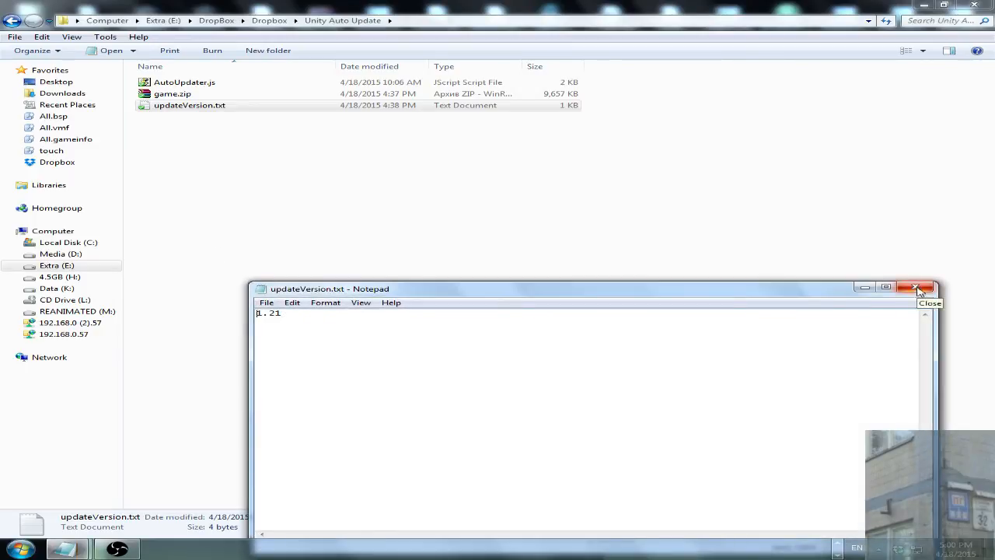
pyautogui.moveTo(488, 318)
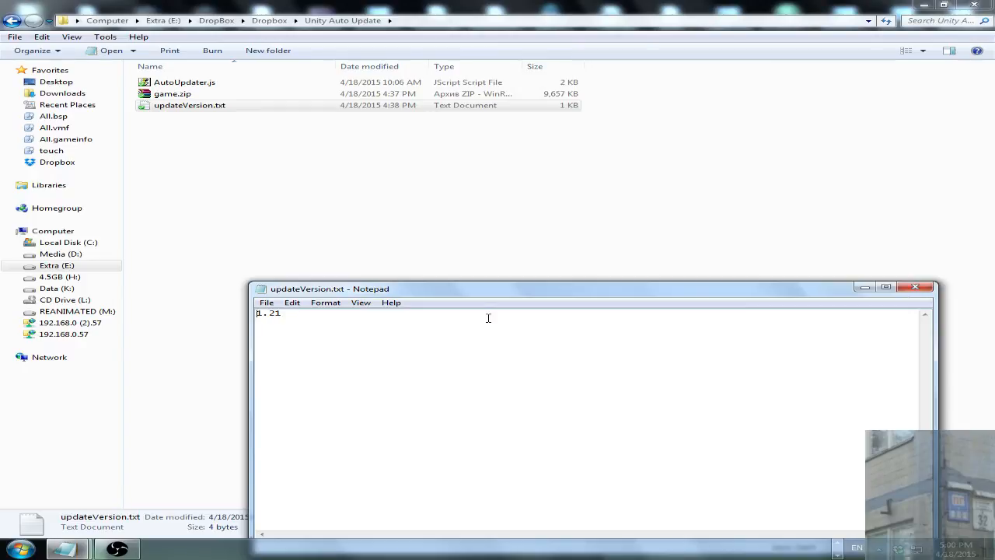
pyautogui.moveTo(284, 317)
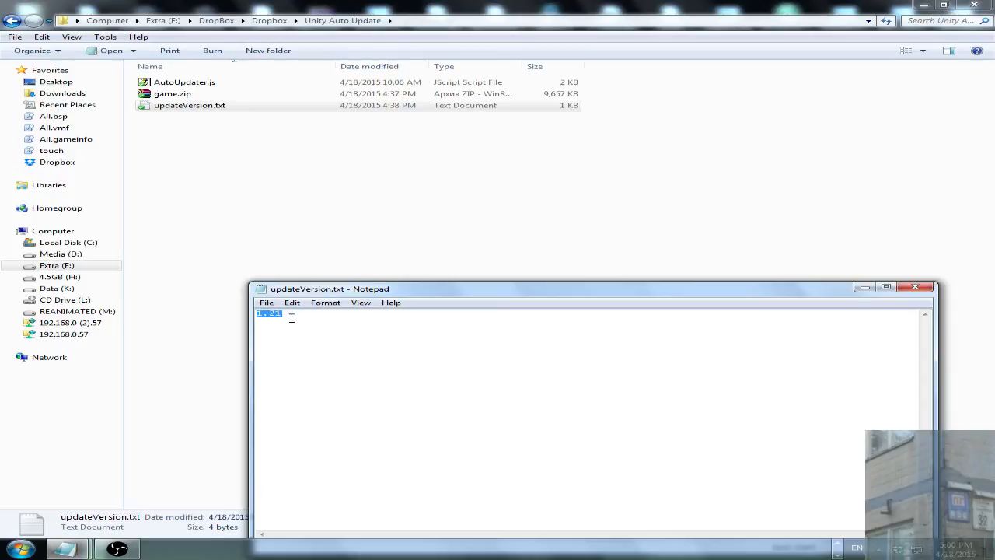
pyautogui.moveTo(282, 315)
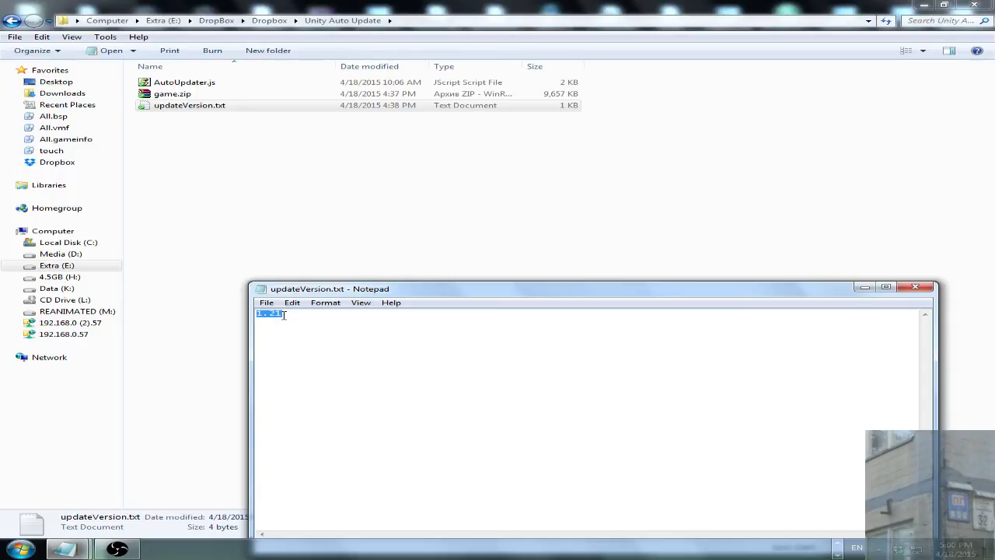
pyautogui.moveTo(404, 345)
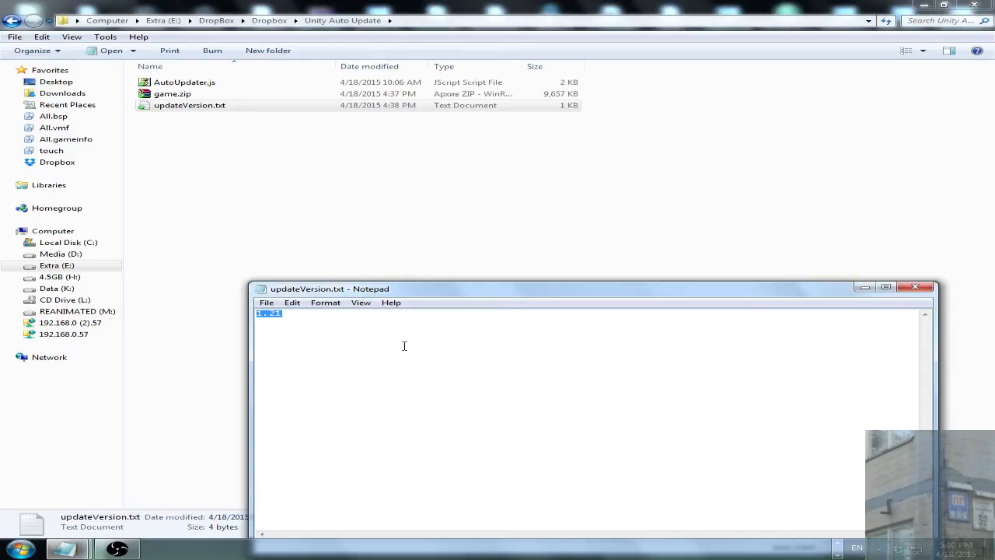
pyautogui.moveTo(384, 341)
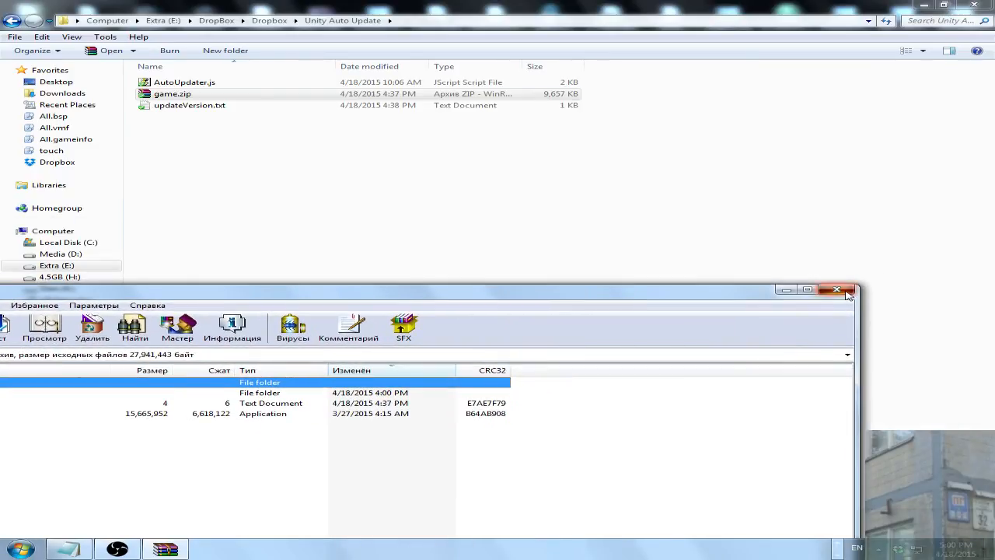
# Close game.zip and confirm the local gameVersion.txt reads 1.01.
pyautogui.click(837, 289)
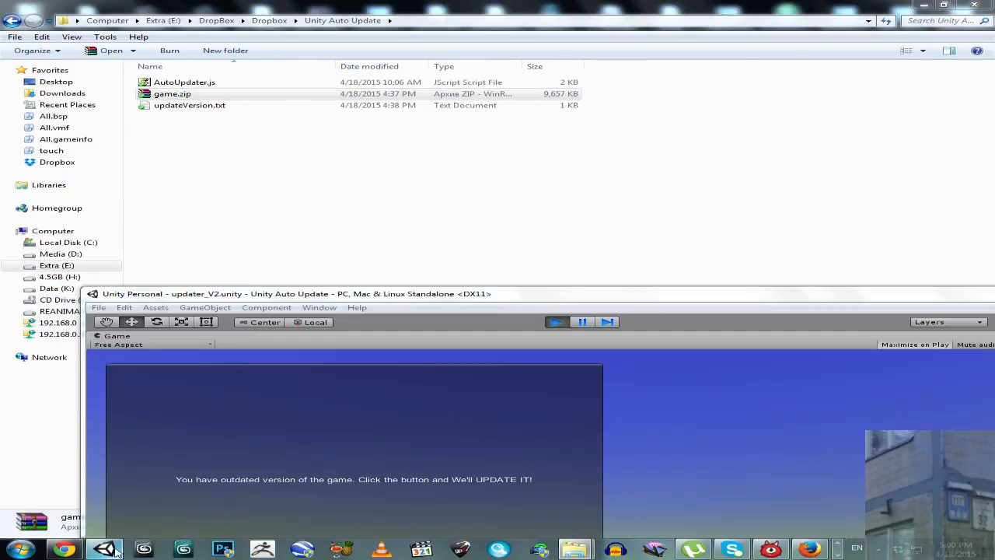
pyautogui.moveTo(403, 229)
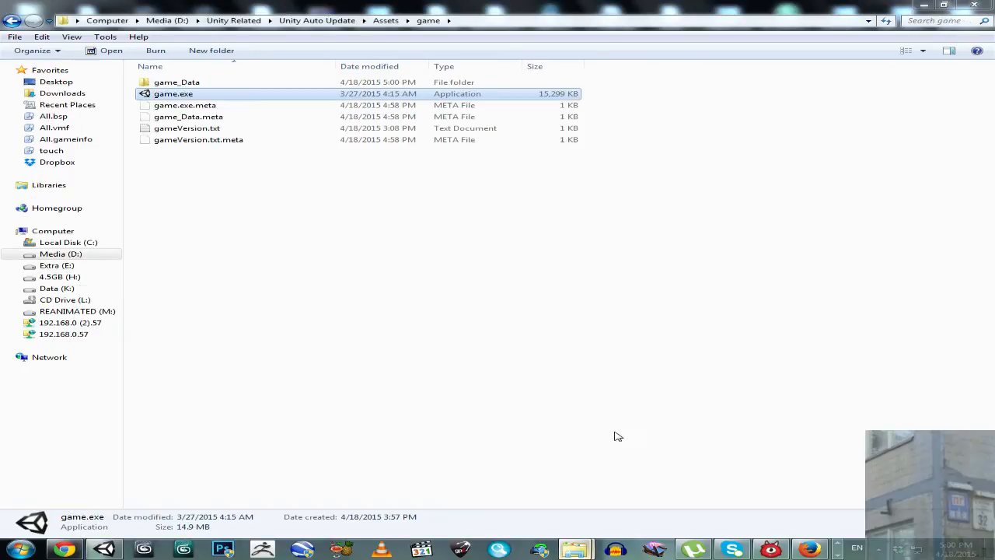
pyautogui.moveTo(210, 168)
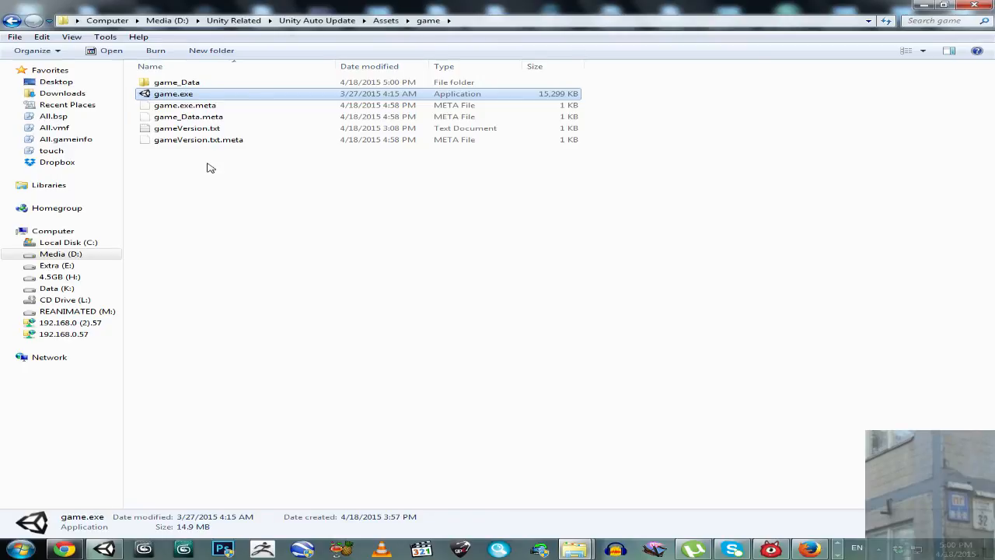
pyautogui.moveTo(189, 157)
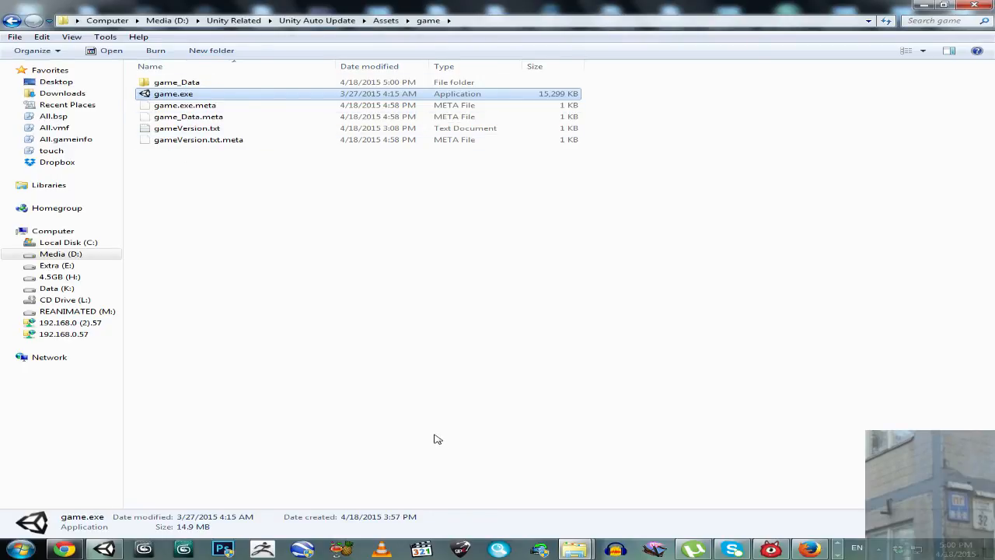
pyautogui.doubleClick(187, 127)
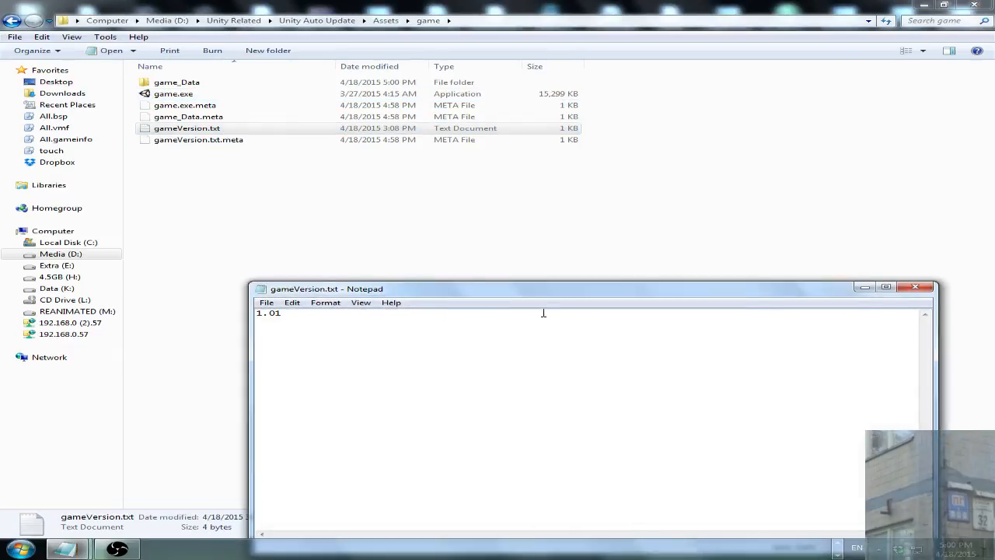
pyautogui.click(105, 549)
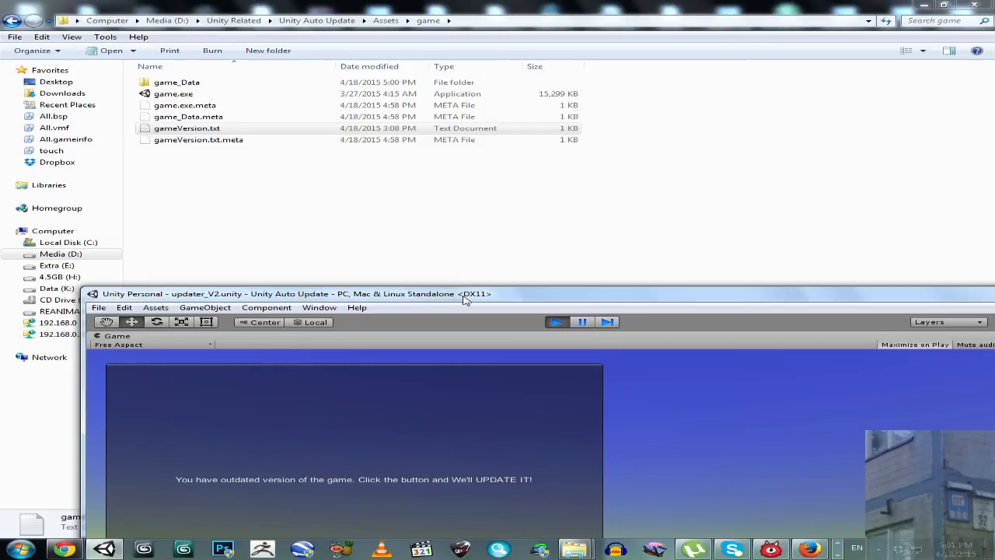
# Start the update in the Game view until it reports Extracted and Updated!
pyautogui.moveTo(462, 293); pyautogui.dragTo(463, 171)
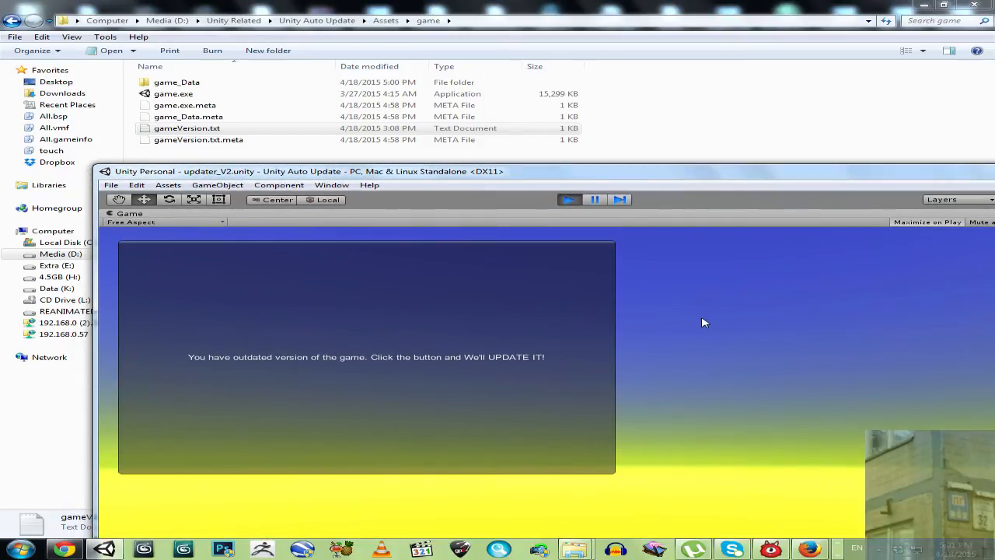
pyautogui.moveTo(400, 363)
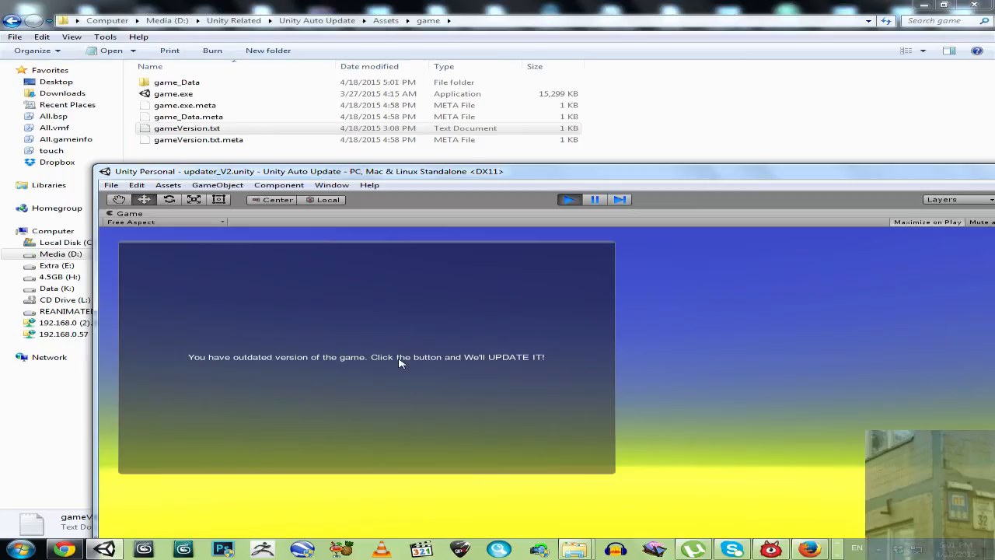
pyautogui.click(400, 357)
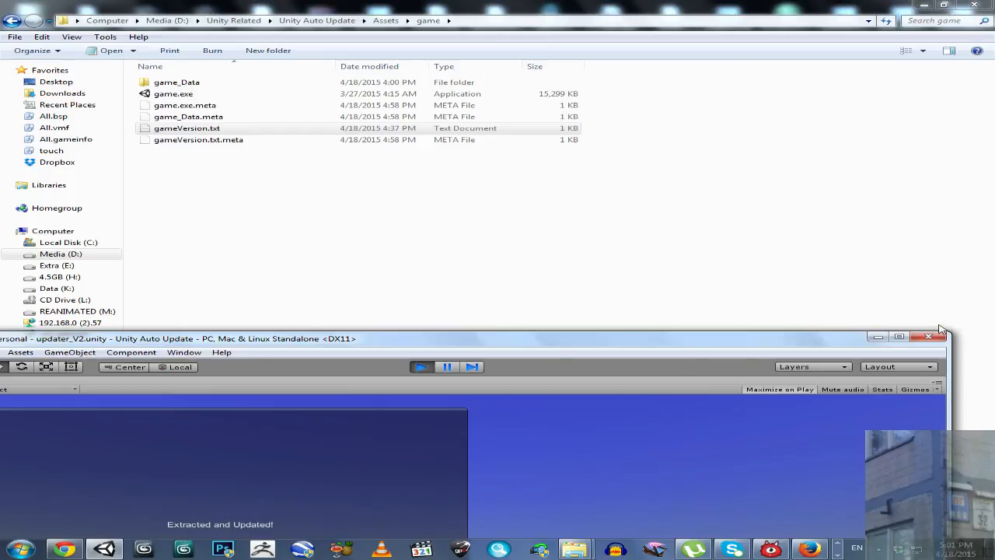
# Confirm the local gameVersion.txt now reads 1.21.
pyautogui.doubleClick(186, 128)
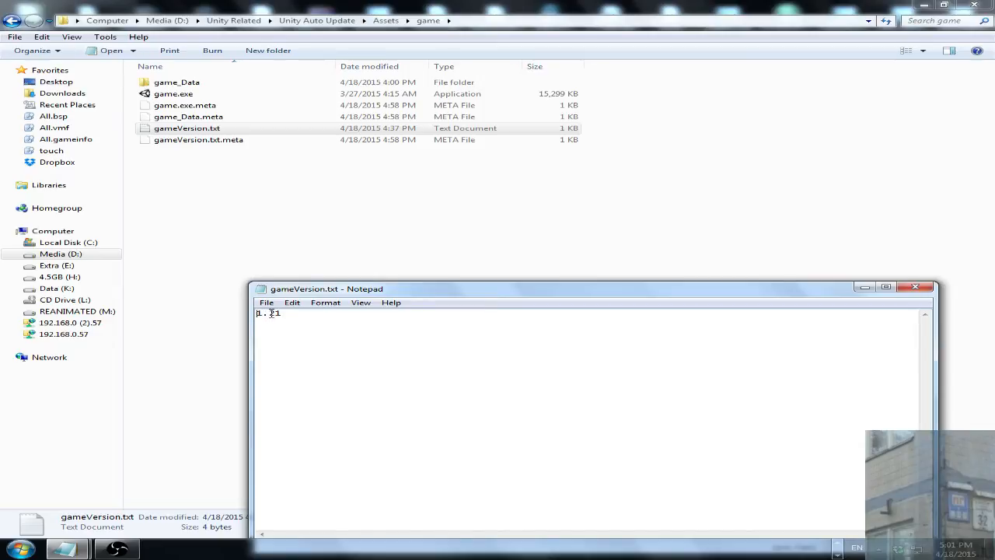
pyautogui.click(173, 93)
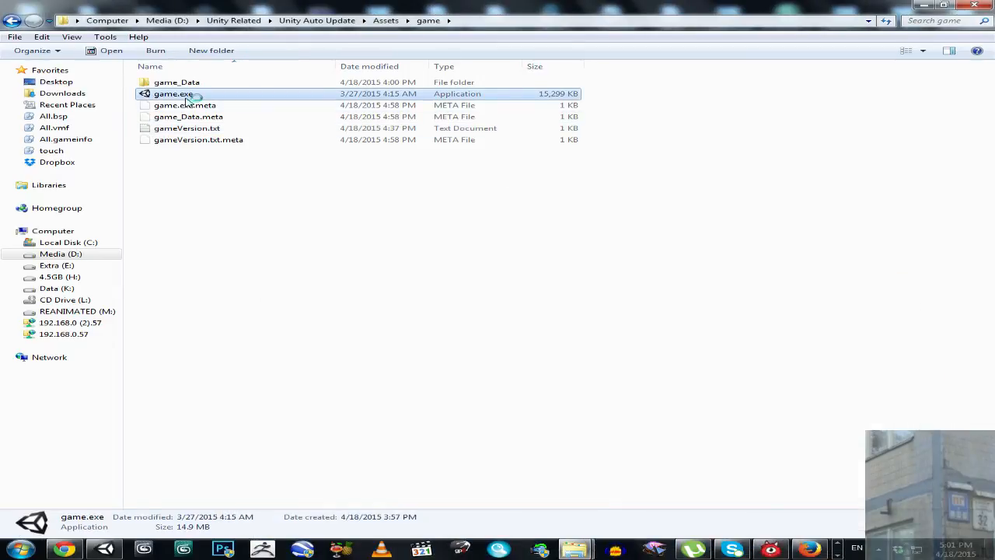
# Run the updated game.exe showing a green cube and sun, then close it.
pyautogui.doubleClick(173, 93)
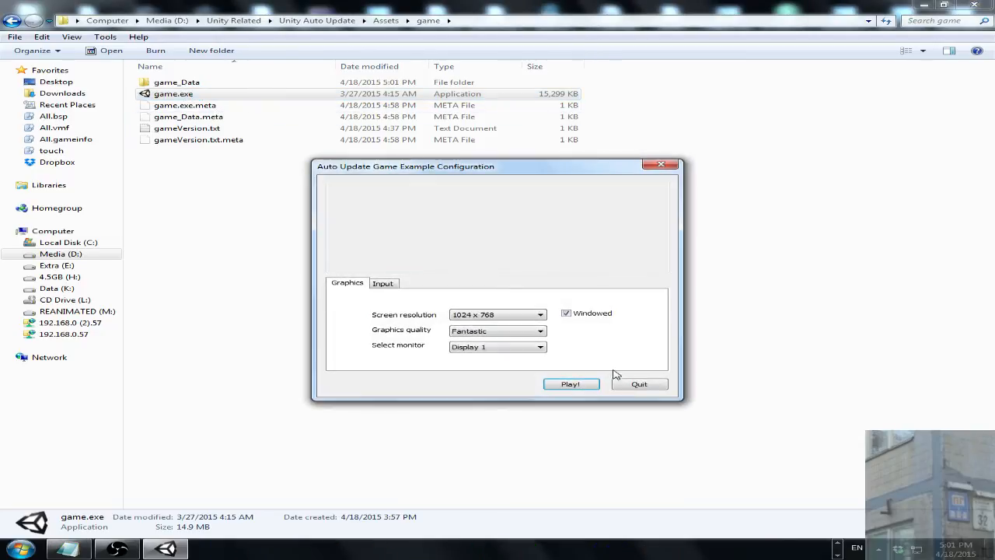
pyautogui.click(571, 383)
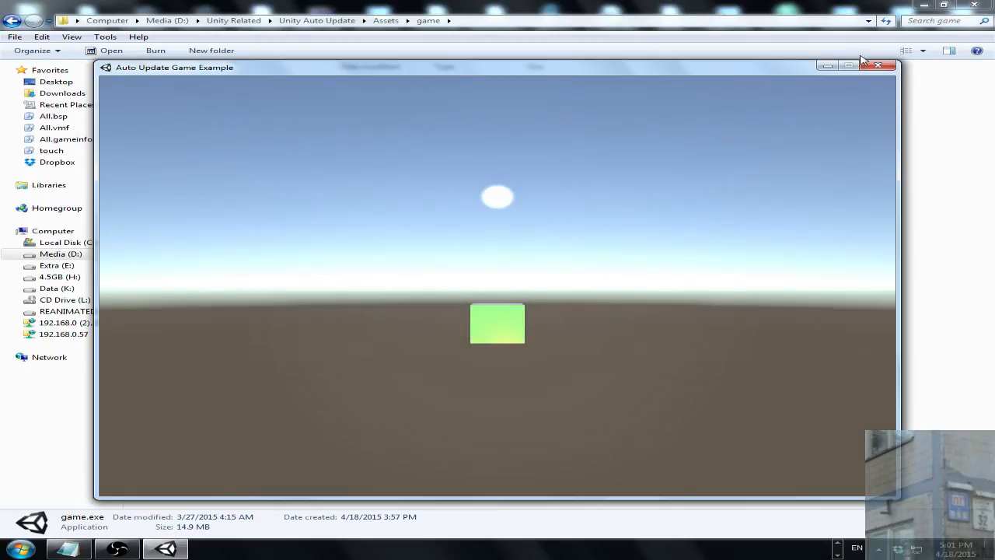
pyautogui.click(879, 66)
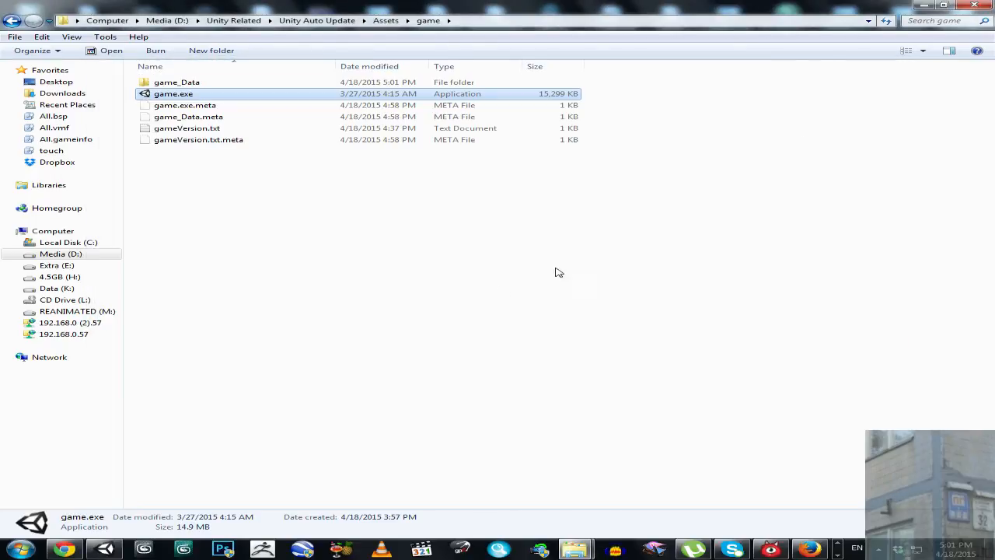
pyautogui.moveTo(401, 367)
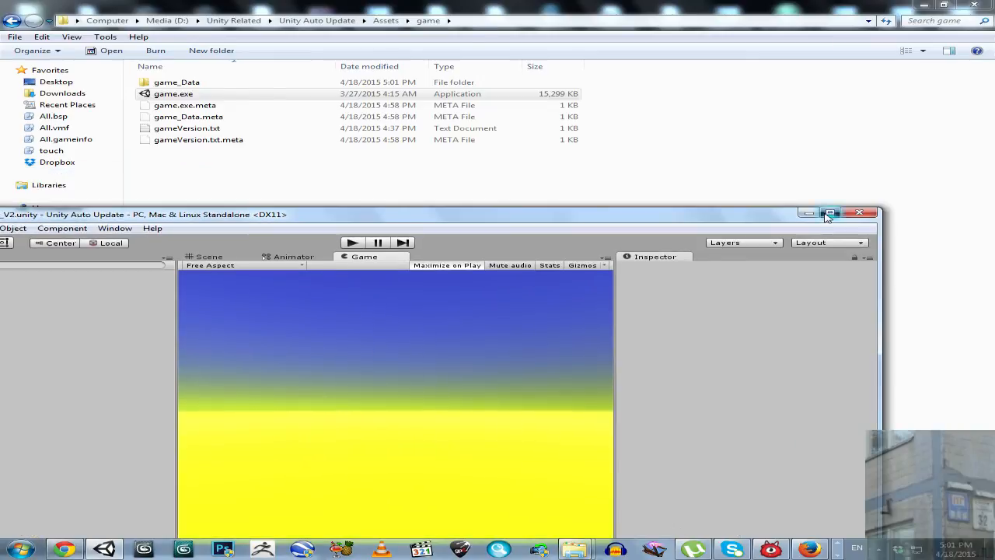
# Maximize the Unity editor showing the Extracted and Updated! status.
pyautogui.click(831, 214)
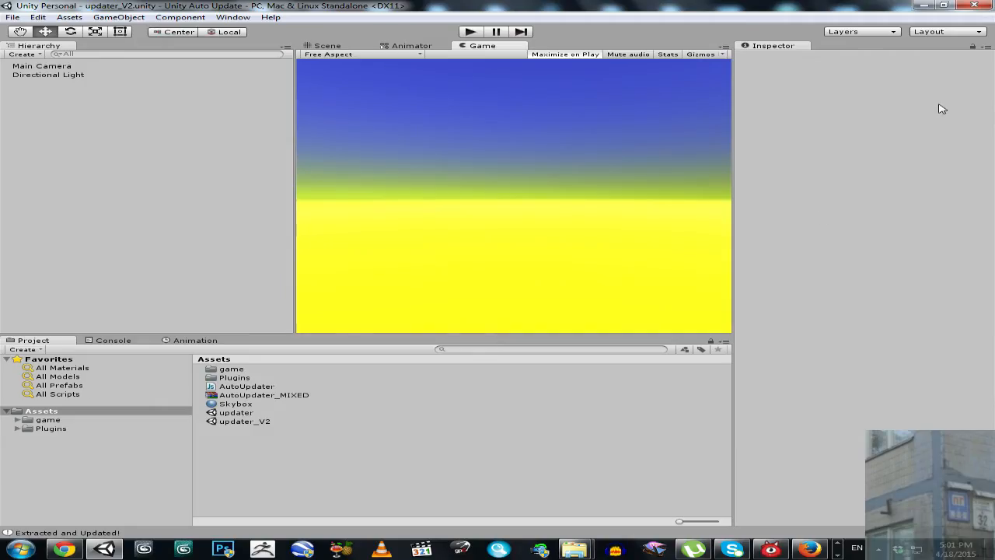
pyautogui.moveTo(468, 121)
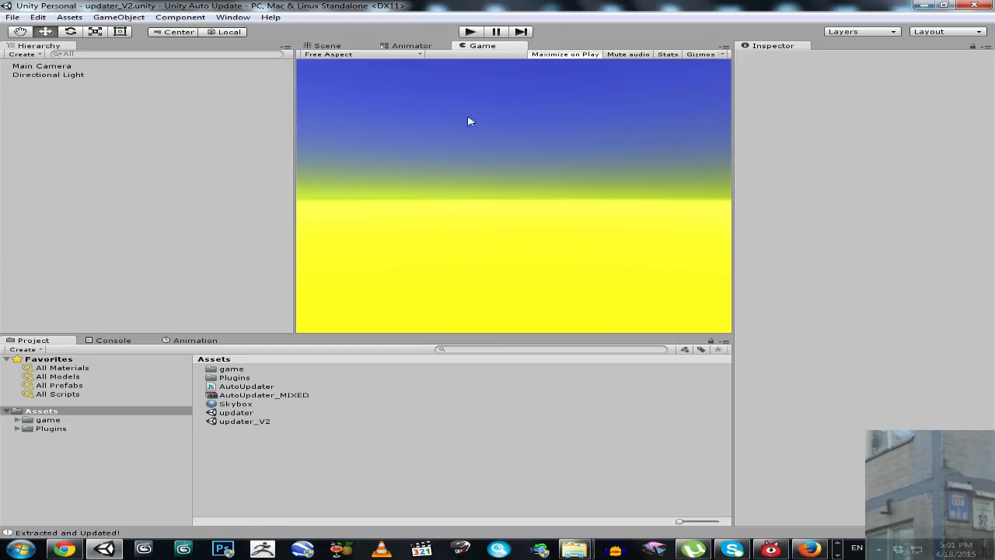
pyautogui.moveTo(345, 282)
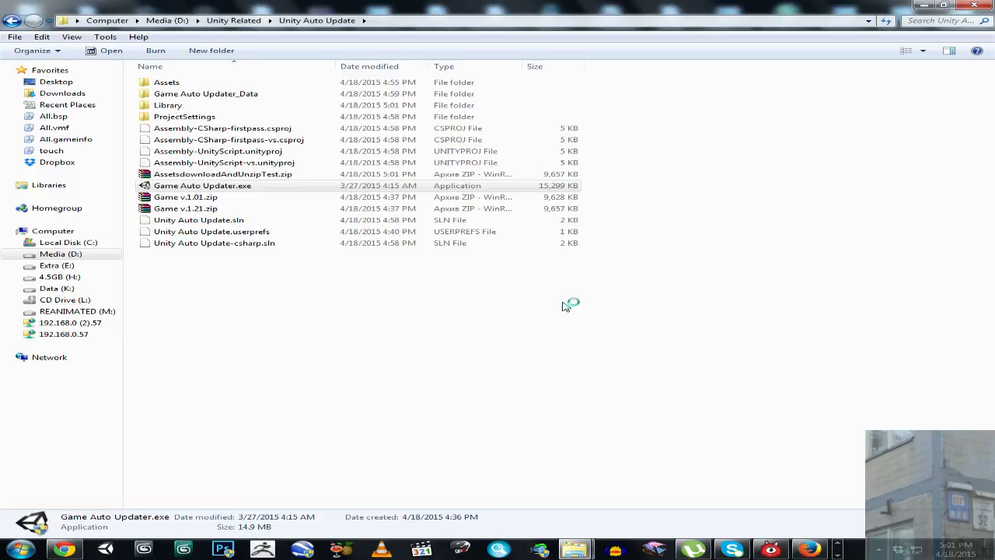
# Launch Game Auto Updater.exe with default settings so the Unity Auto Update window runs.
pyautogui.doubleClick(203, 185)
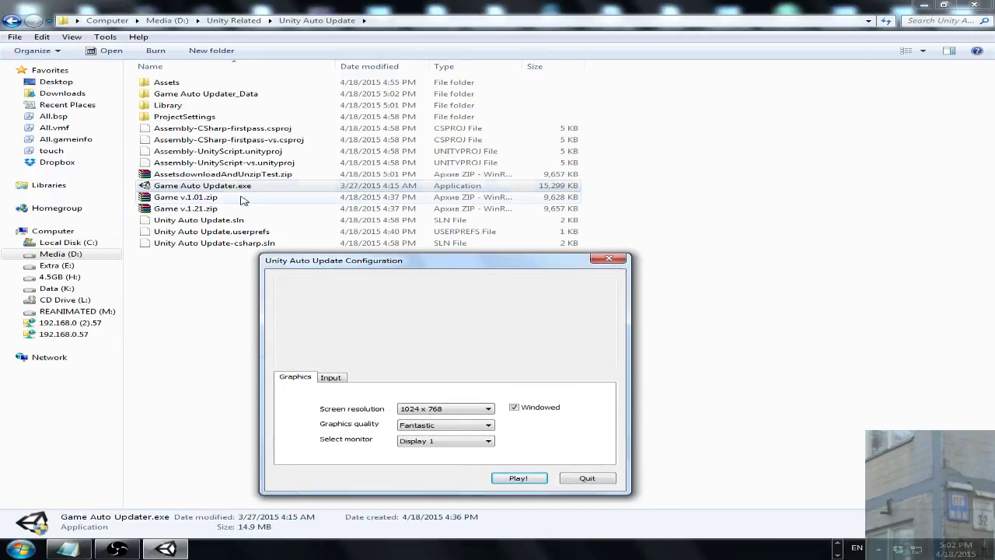
pyautogui.click(202, 185)
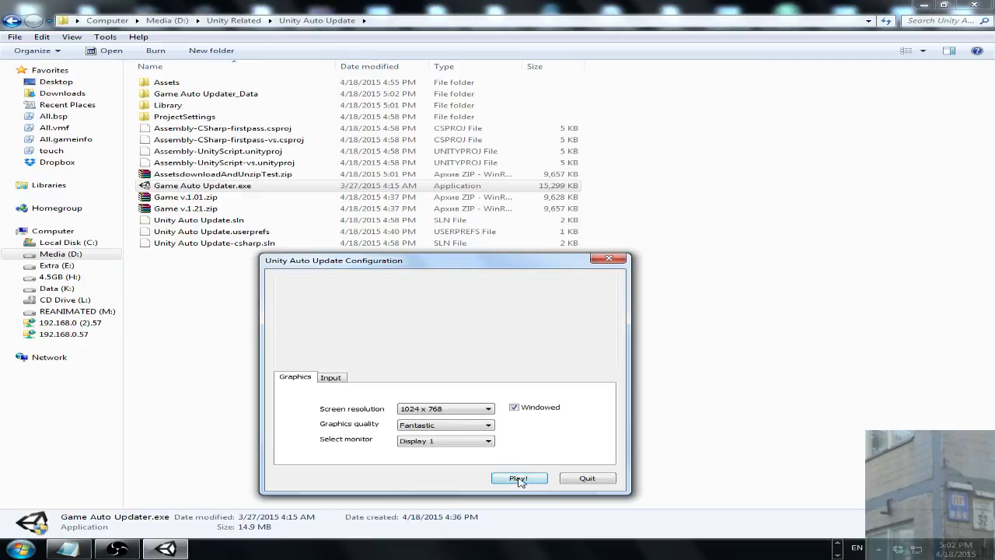
pyautogui.click(518, 478)
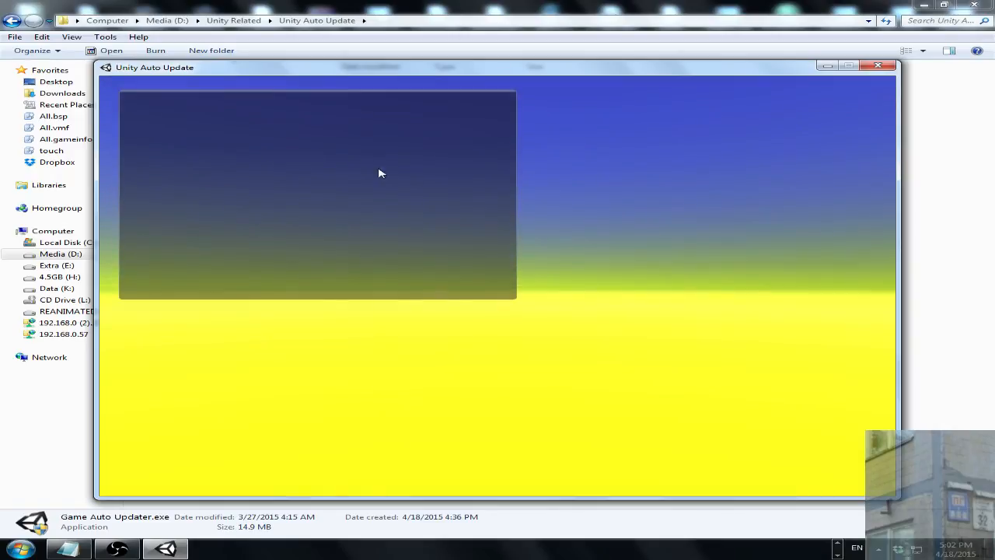
pyautogui.moveTo(425, 174)
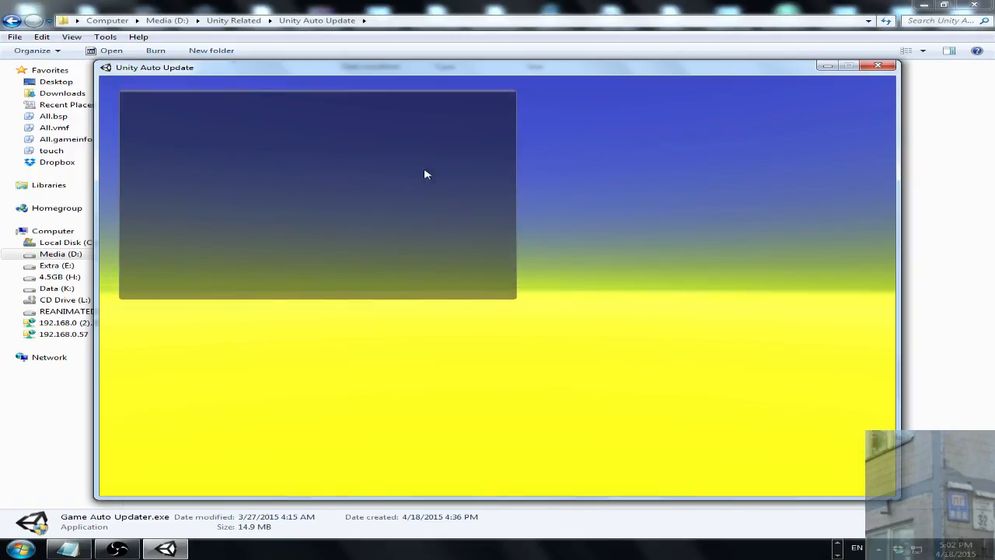